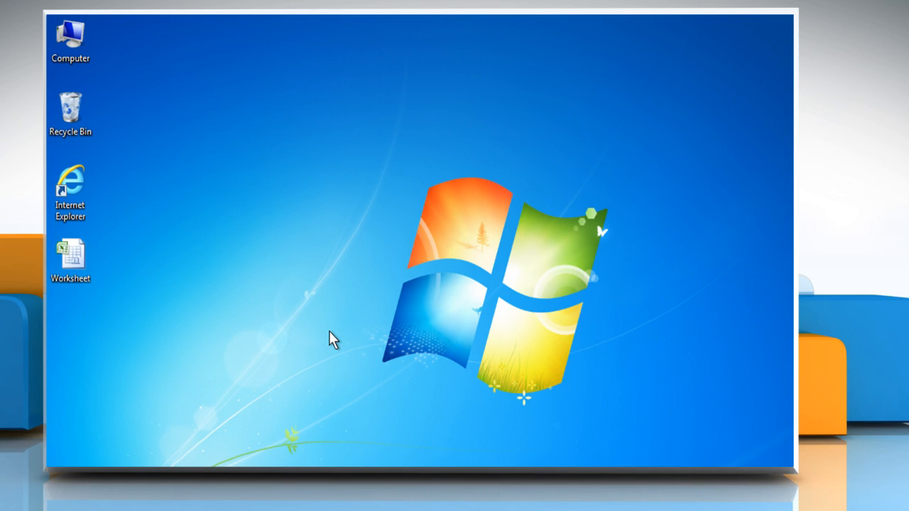
mouse_move(324, 341)
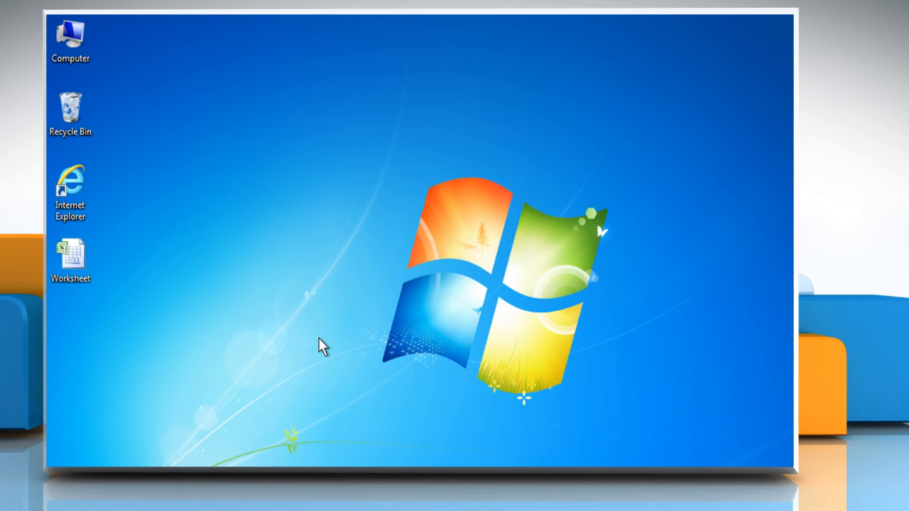
mouse_move(307, 341)
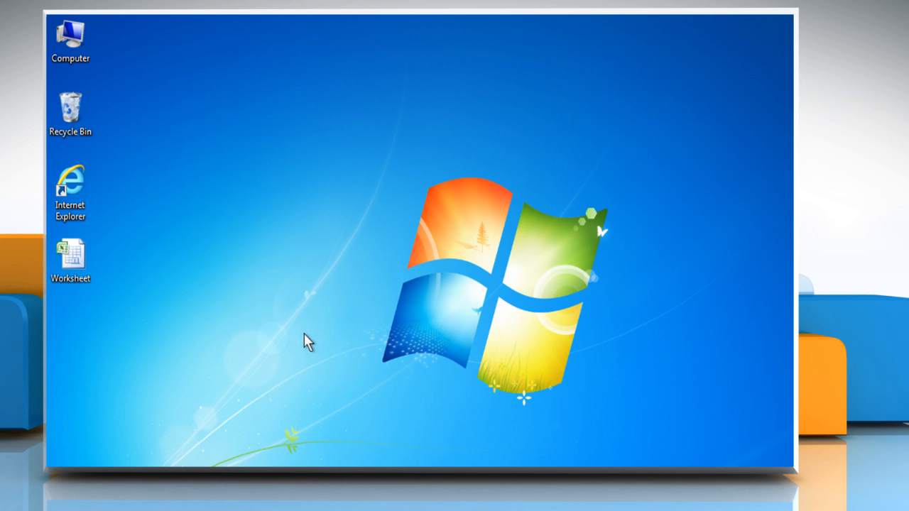
Open the Worksheet file from its desktop icon's context menu
right_click(71, 252)
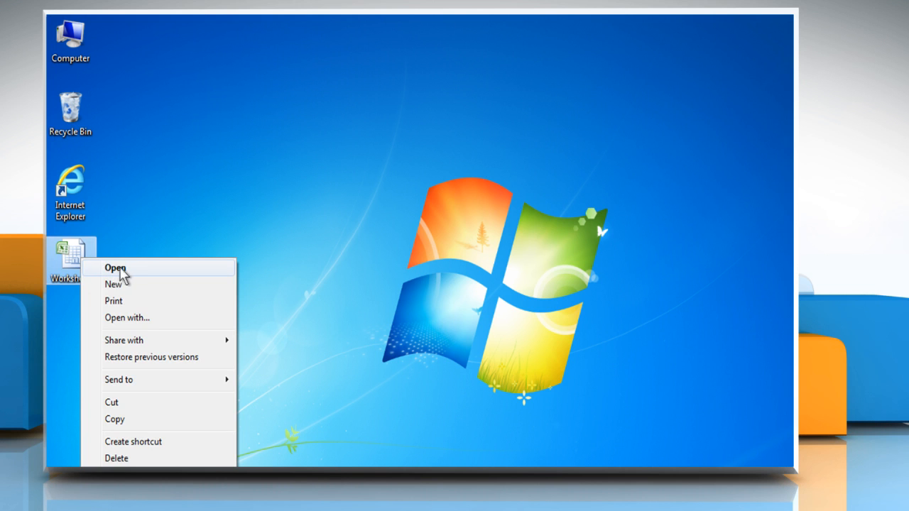
left_click(115, 267)
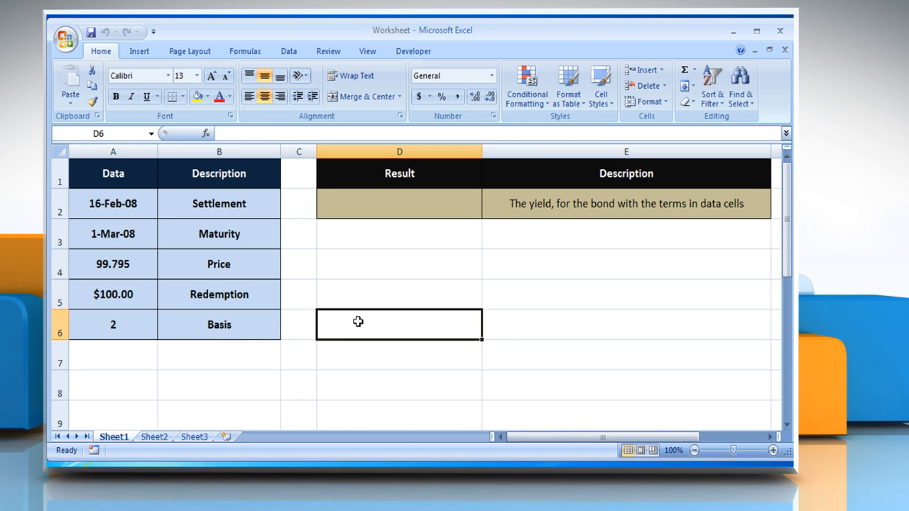
mouse_move(250, 210)
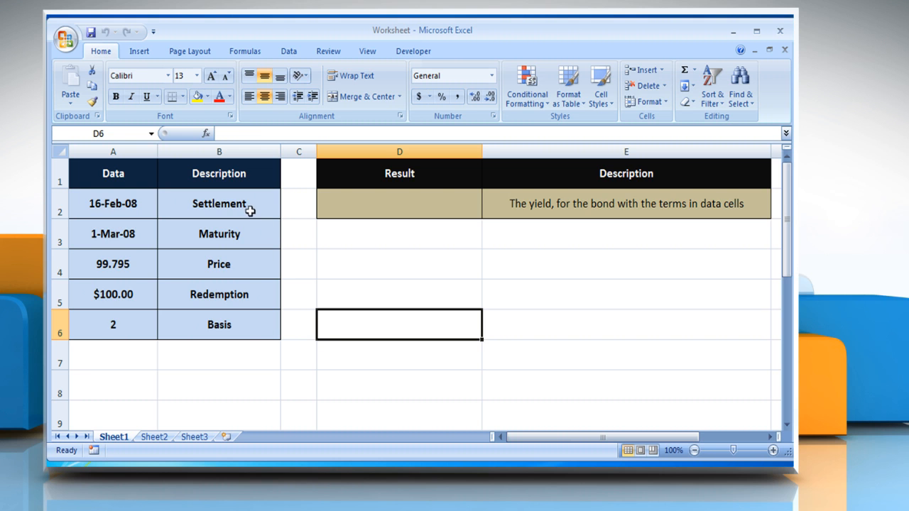
left_click(112, 204)
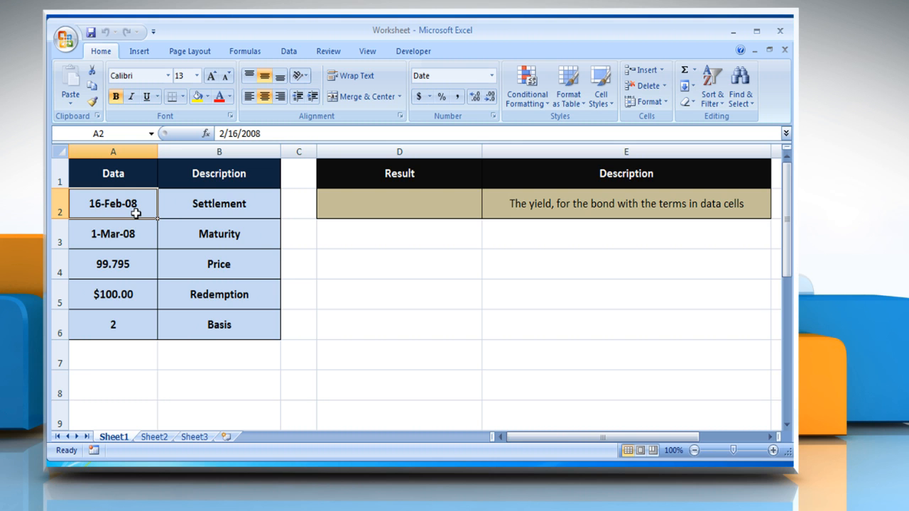
mouse_move(213, 227)
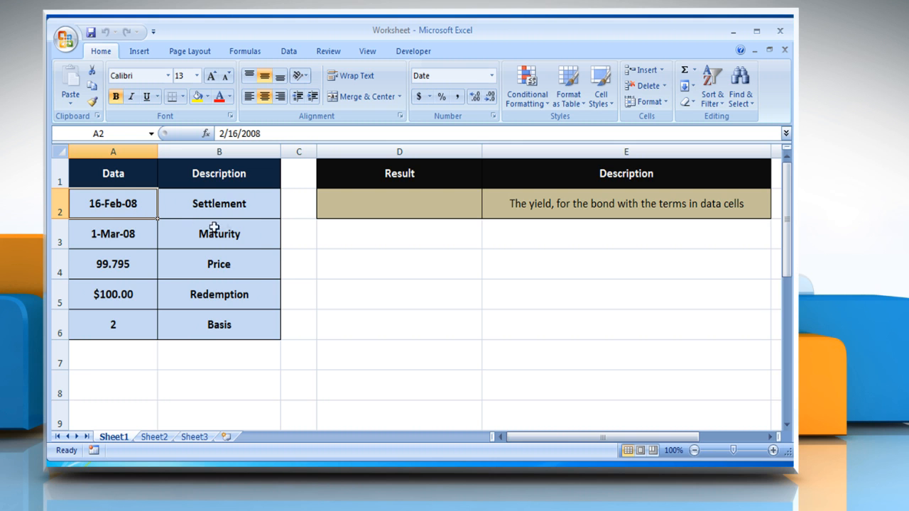
left_click(219, 233)
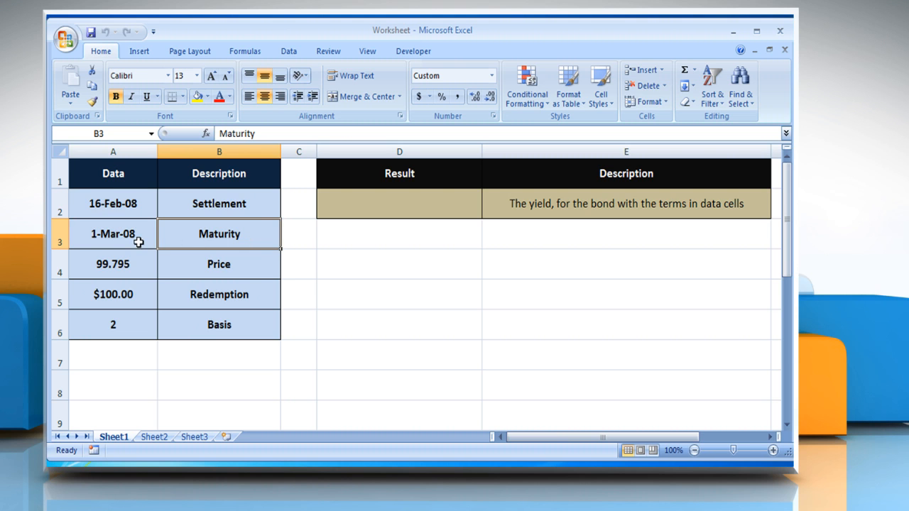
left_click(114, 233)
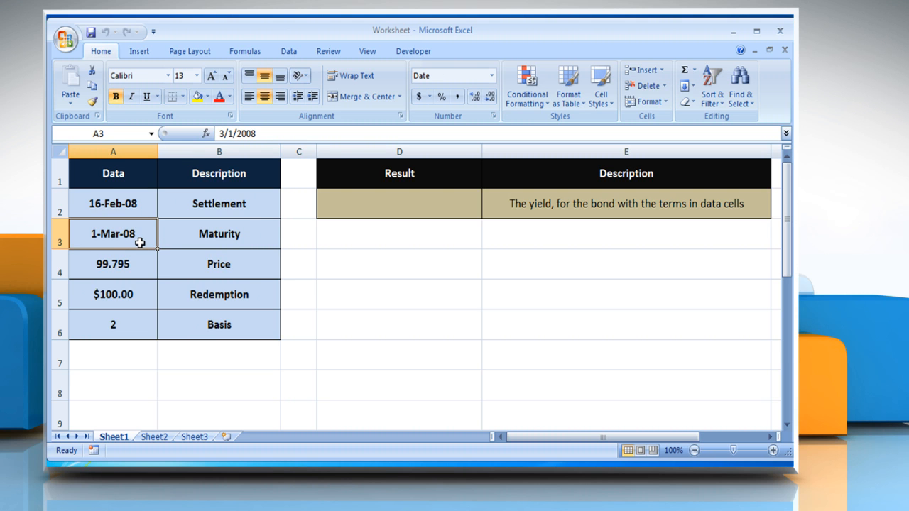
left_click(219, 263)
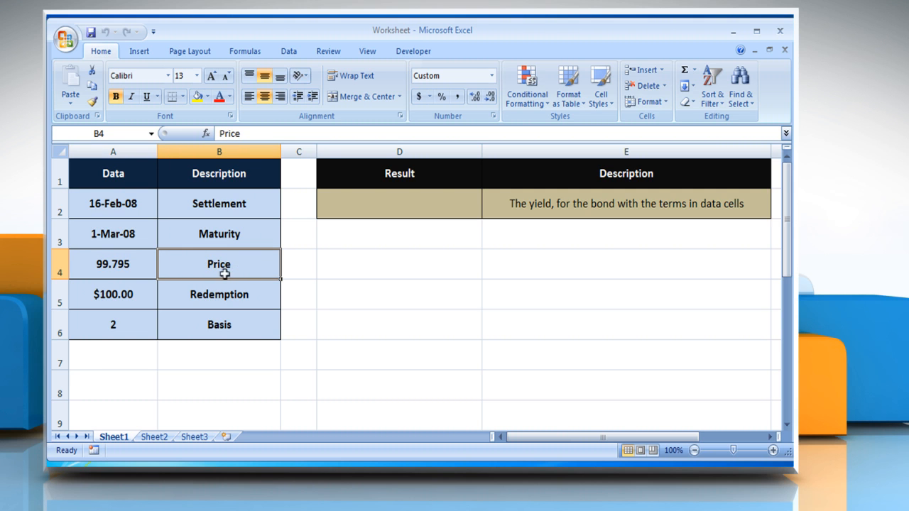
left_click(114, 262)
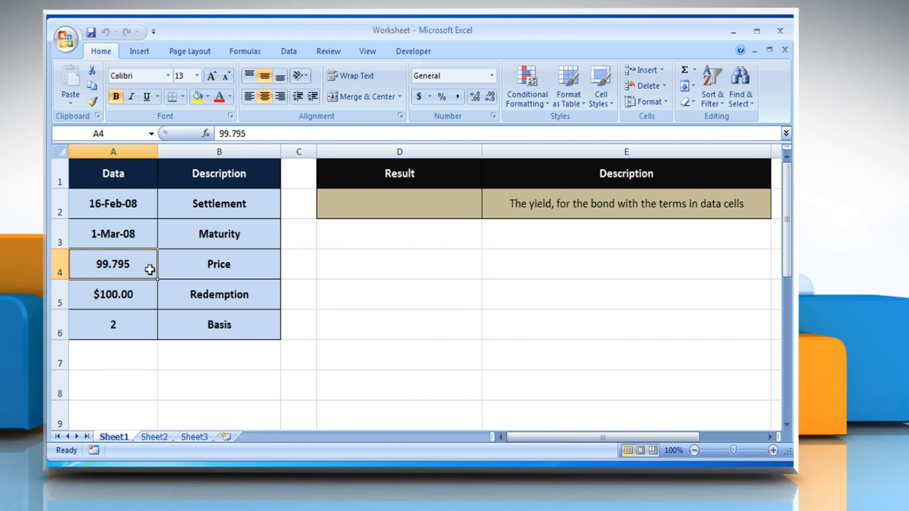
mouse_move(226, 298)
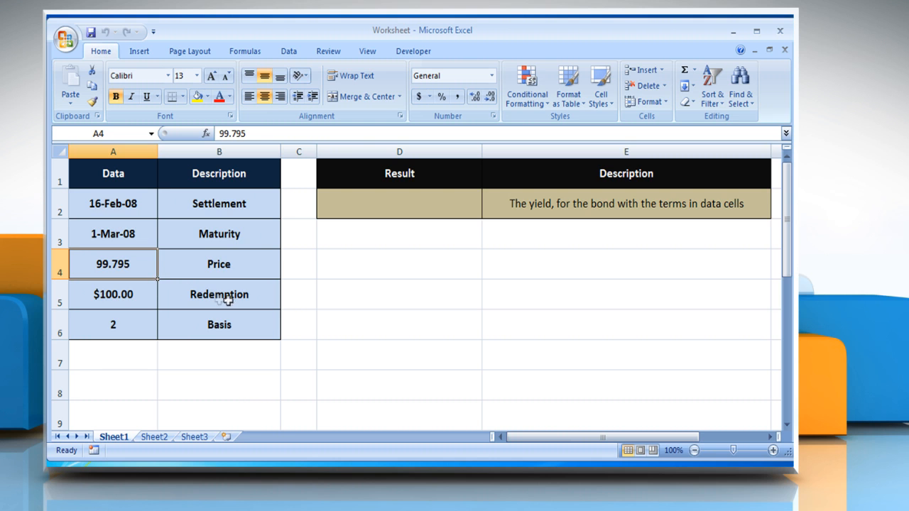
left_click(114, 294)
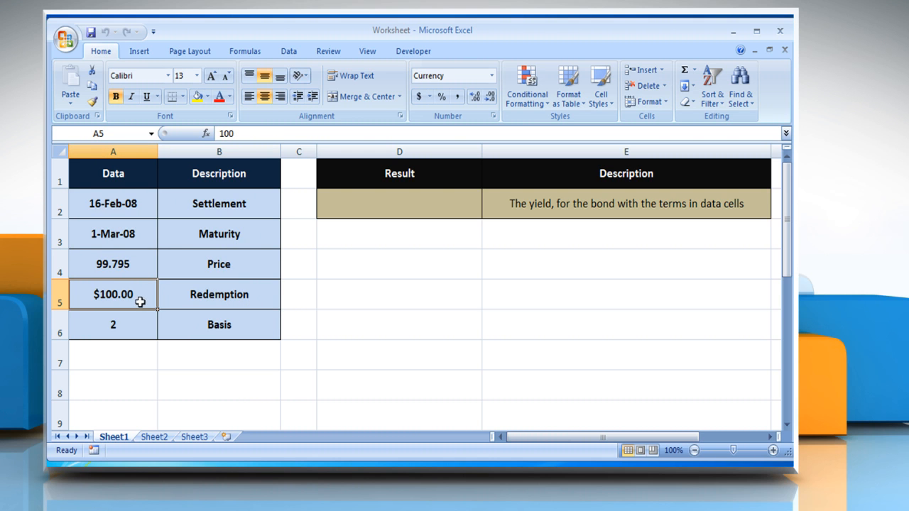
mouse_move(135, 304)
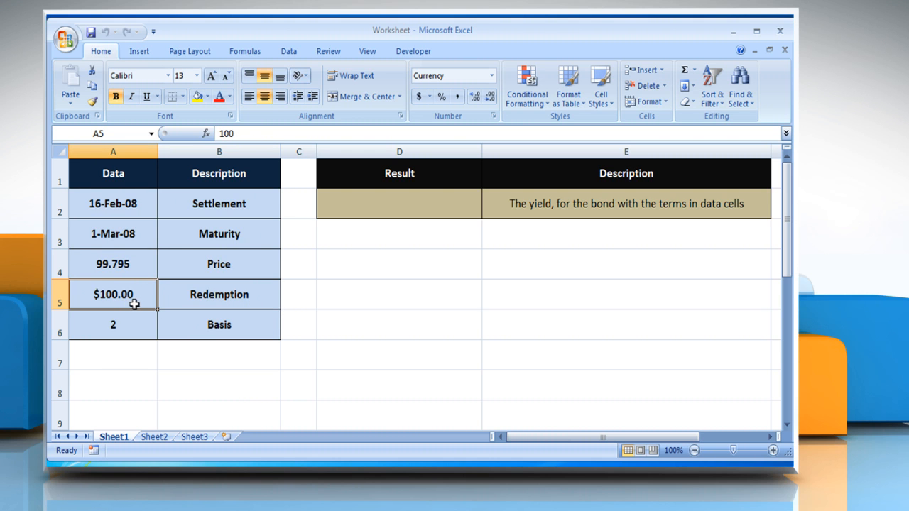
mouse_move(206, 323)
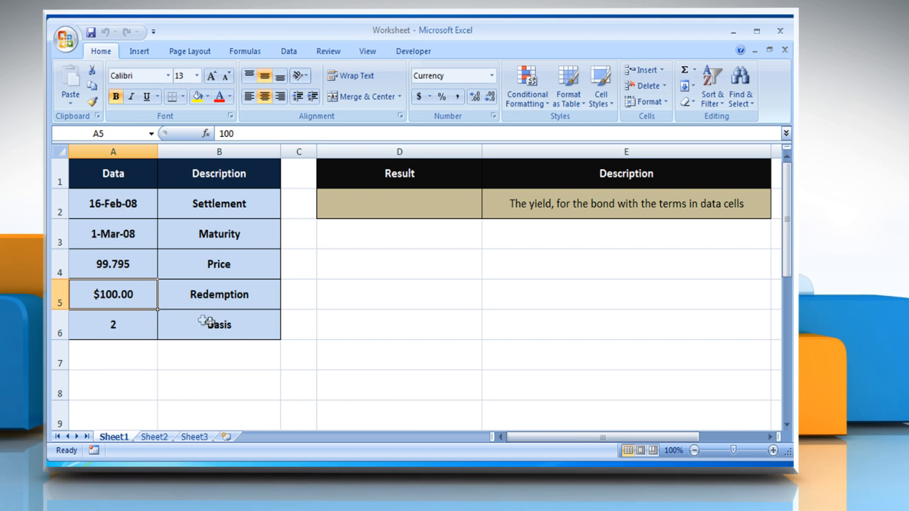
left_click(113, 324)
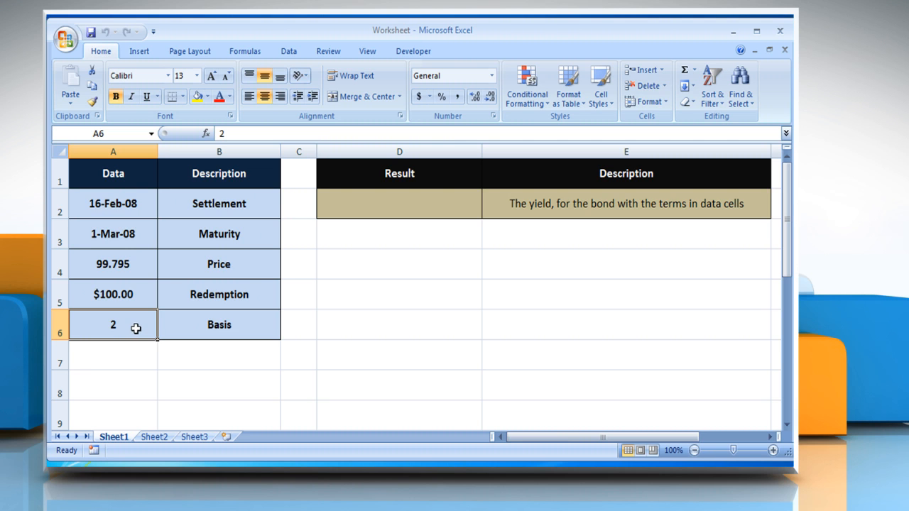
mouse_move(290, 300)
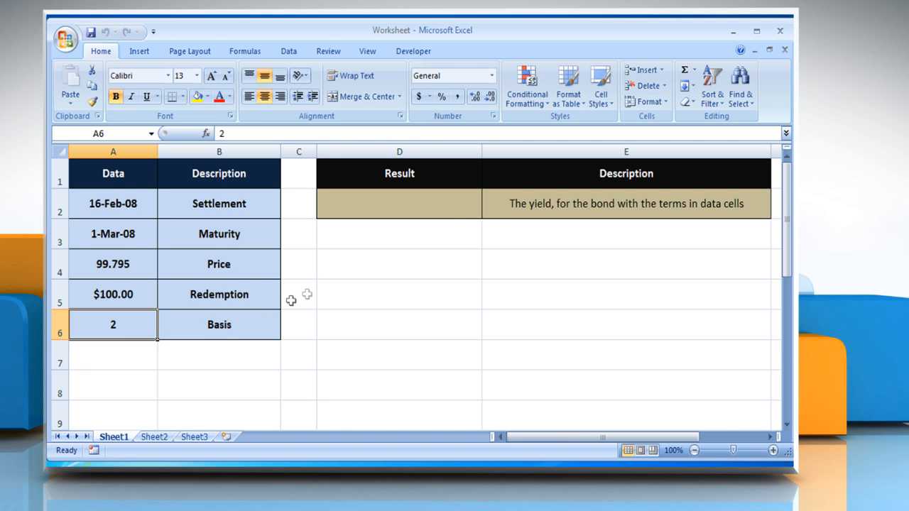
left_click(625, 174)
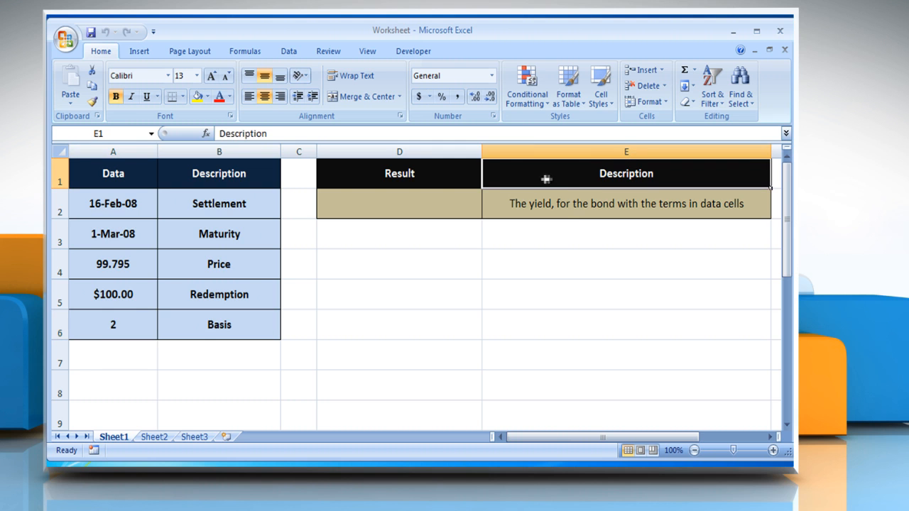
left_click(625, 205)
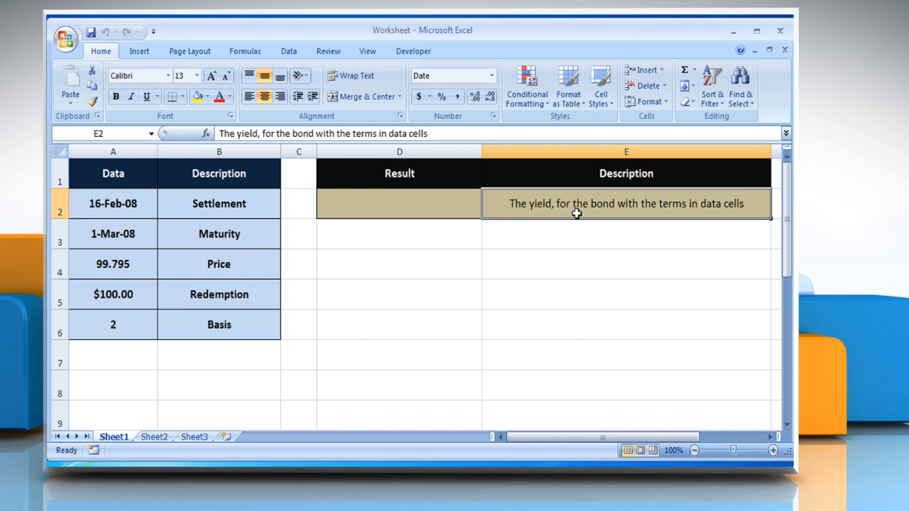
left_click(399, 204)
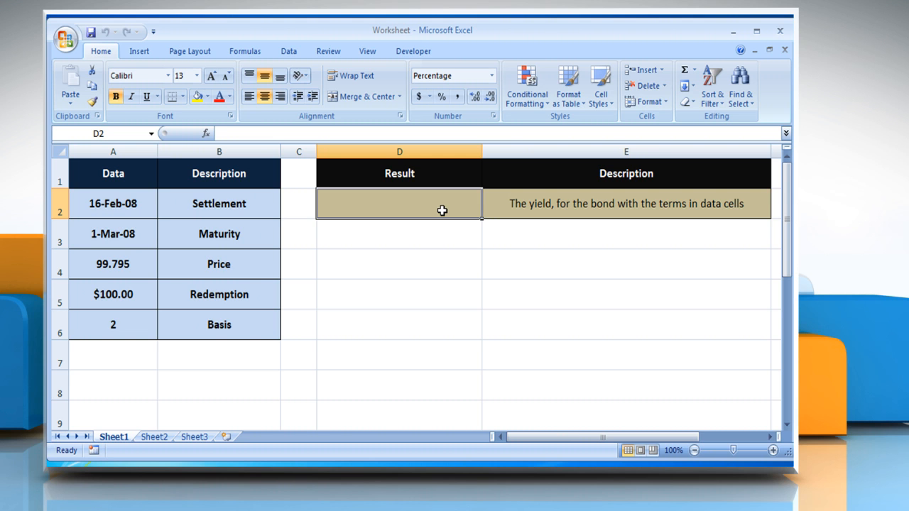
Enter a YIELDDISC formula in D2 referencing A2, A3, A4, A5 and A6, returning about 0.0528
type("=YIELDDISC(")
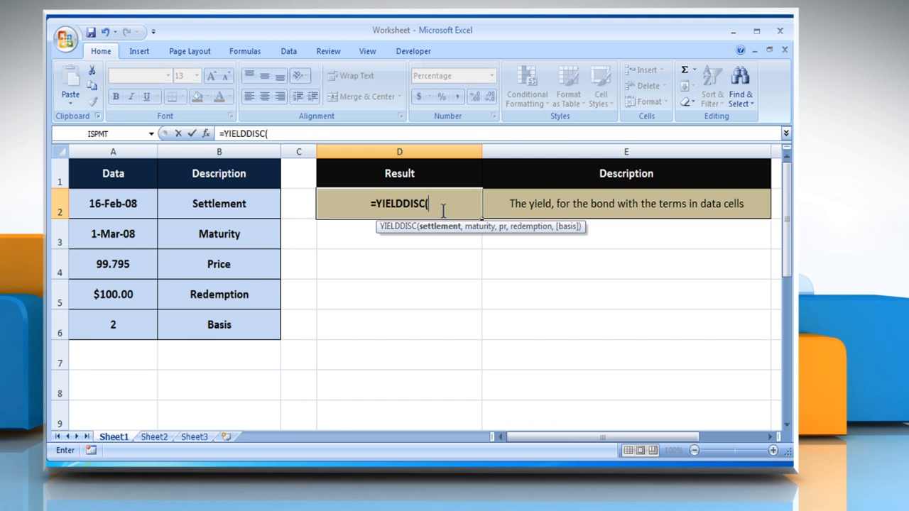
left_click(113, 204)
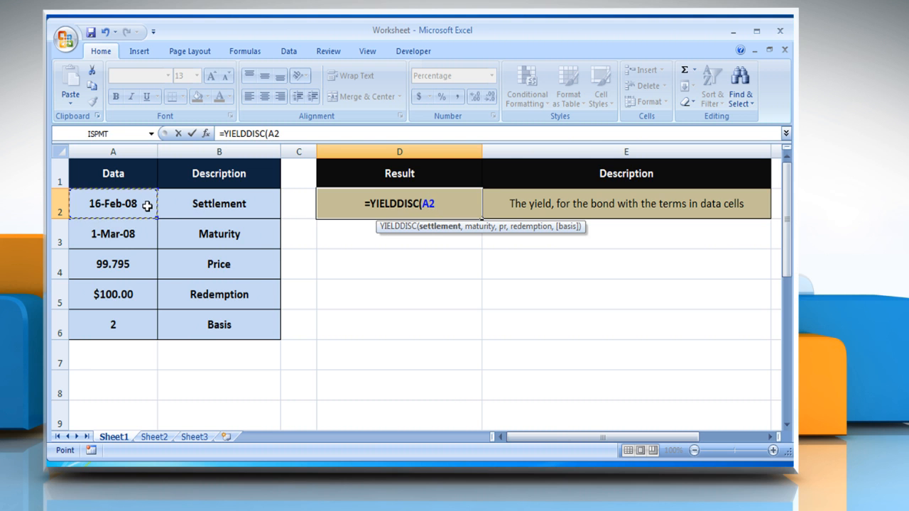
type(",")
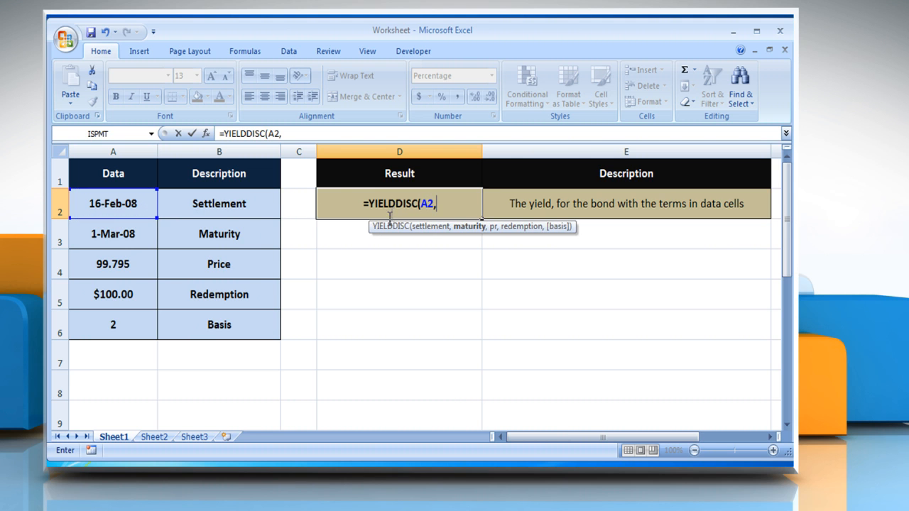
left_click(112, 233)
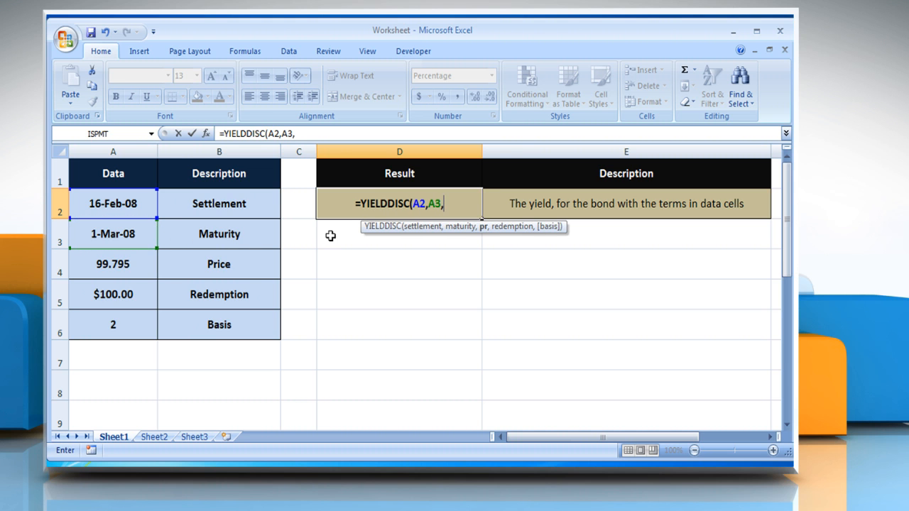
left_click(113, 263)
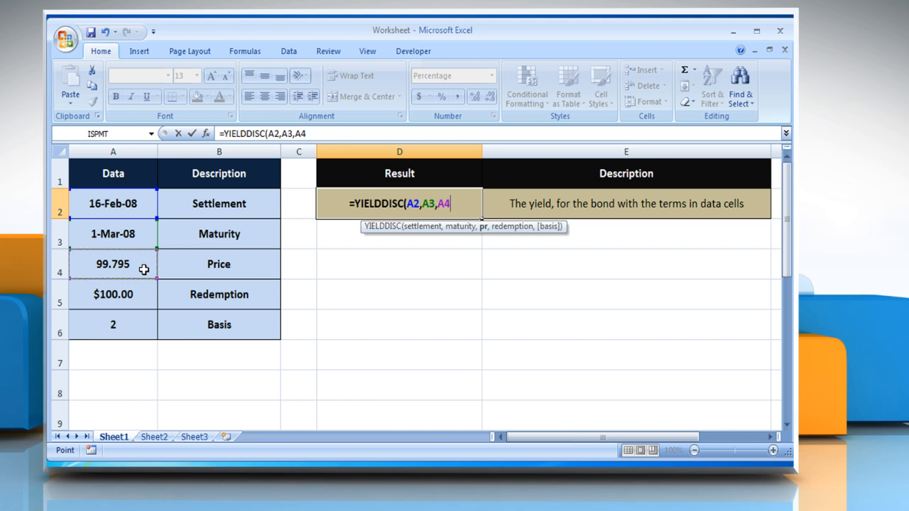
type(",")
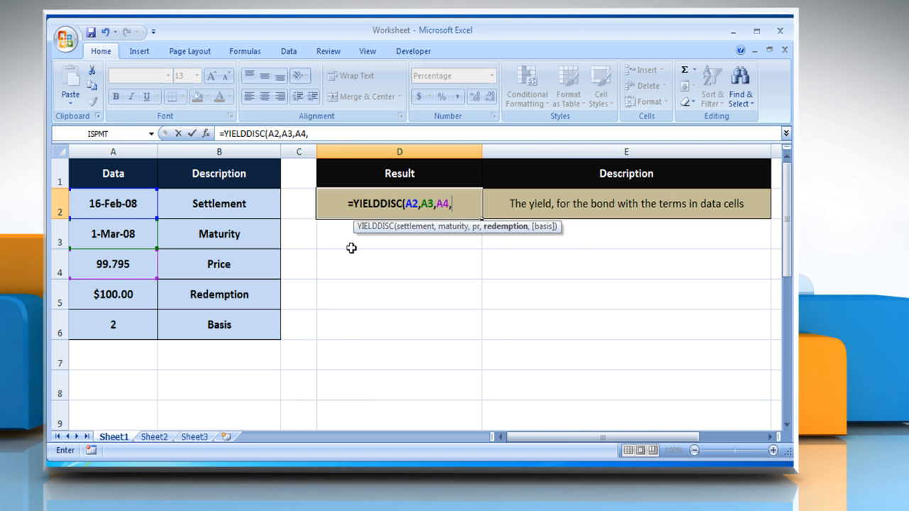
mouse_move(136, 294)
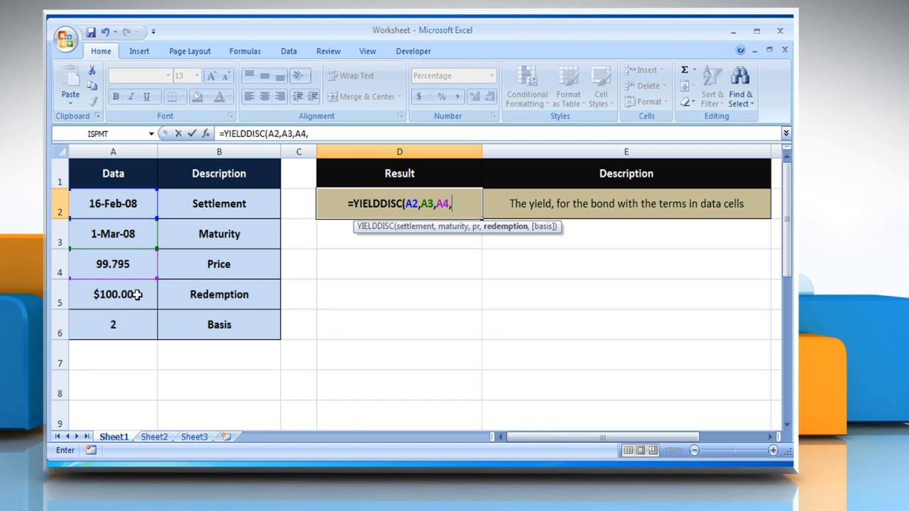
left_click(114, 294)
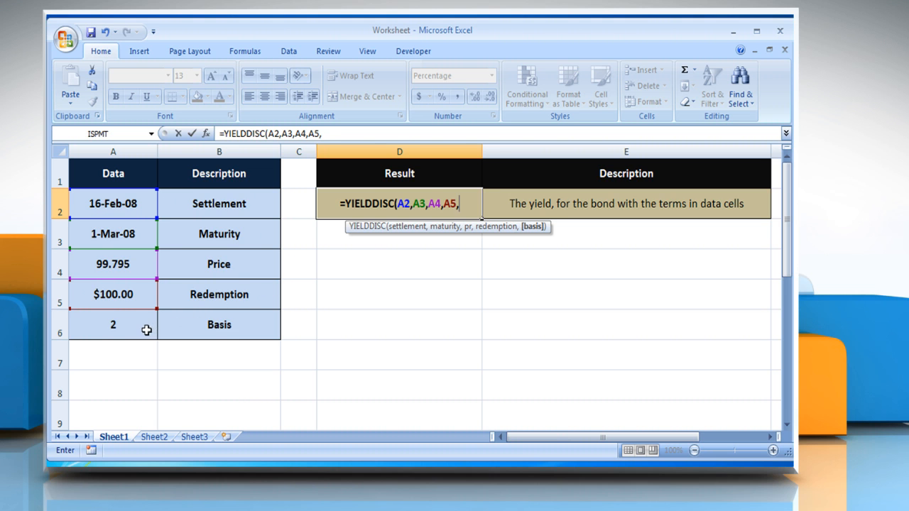
left_click(114, 324)
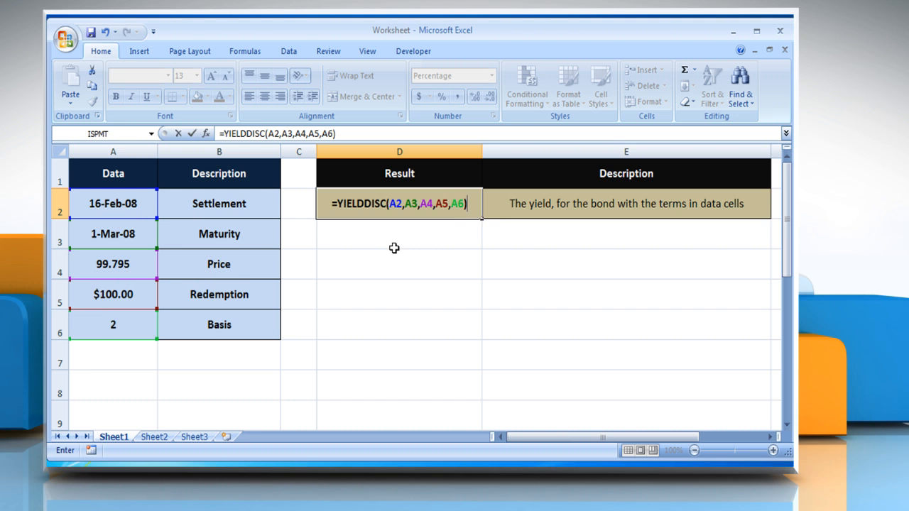
key("Return")
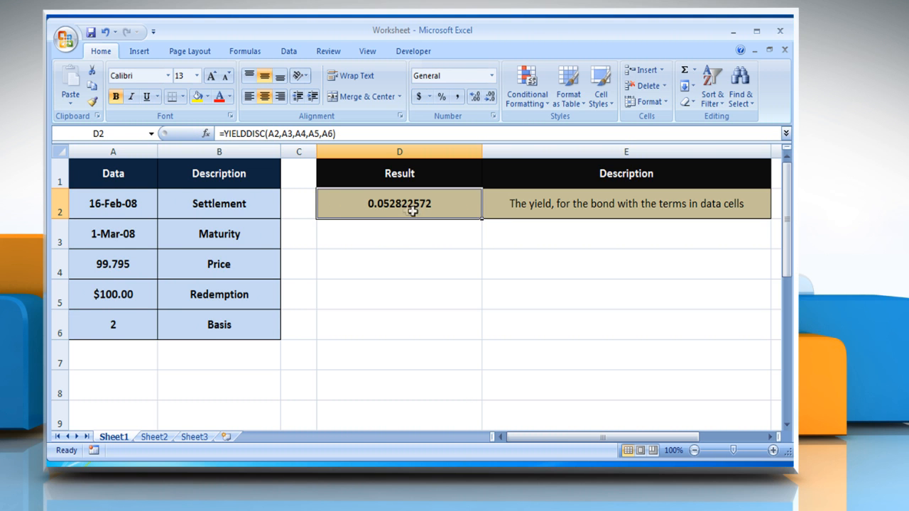
mouse_move(434, 213)
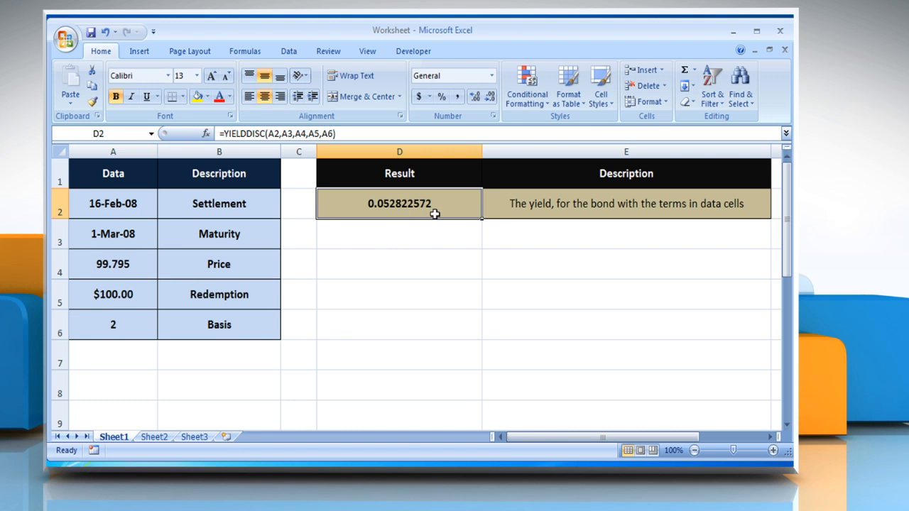